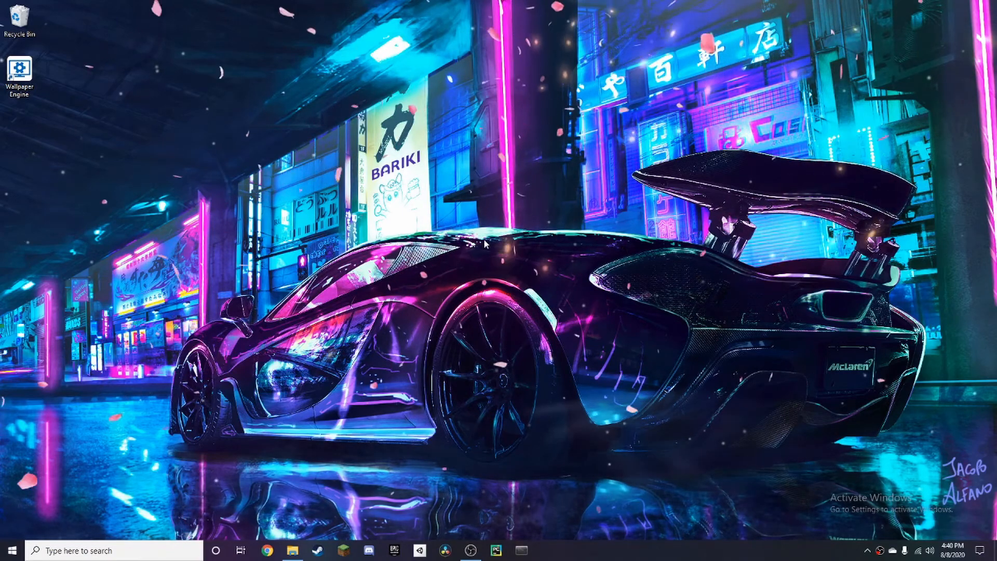
Step: Bring up File Explorer on the Downloads folder from the taskbar
click(292, 550)
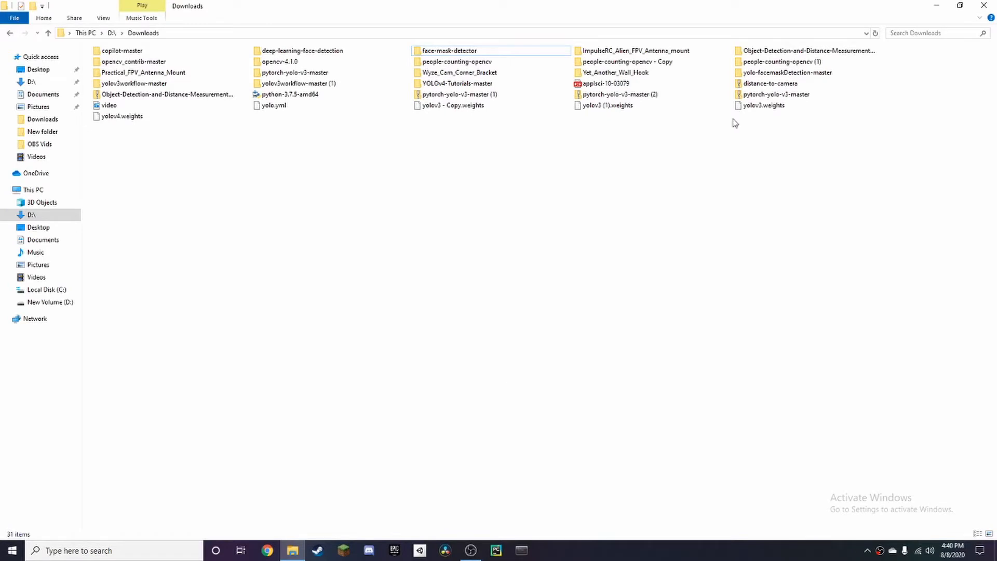
Step: Extract distance-to-camera.zip into its own distance-to-camera folder
click(769, 83)
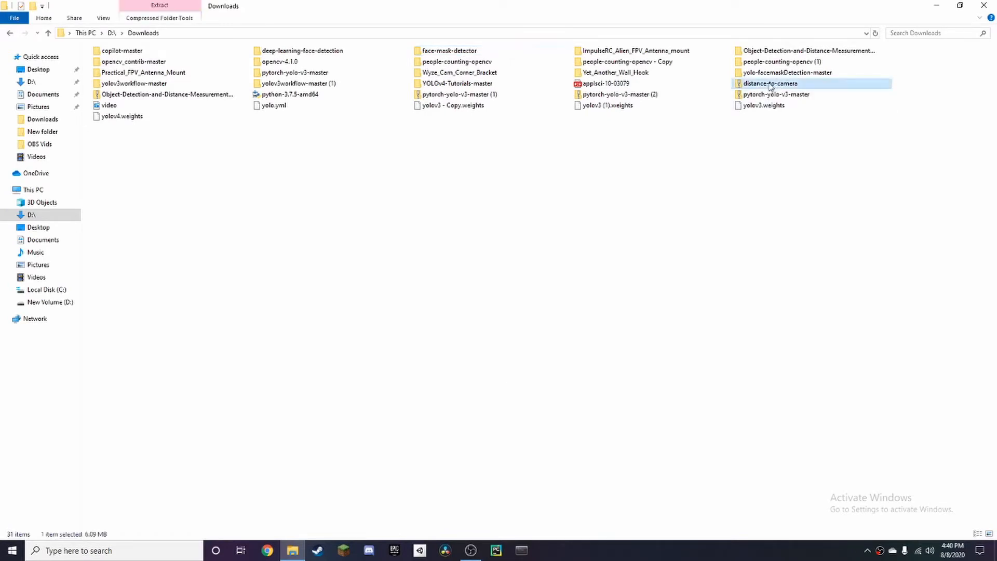
right_click(770, 83)
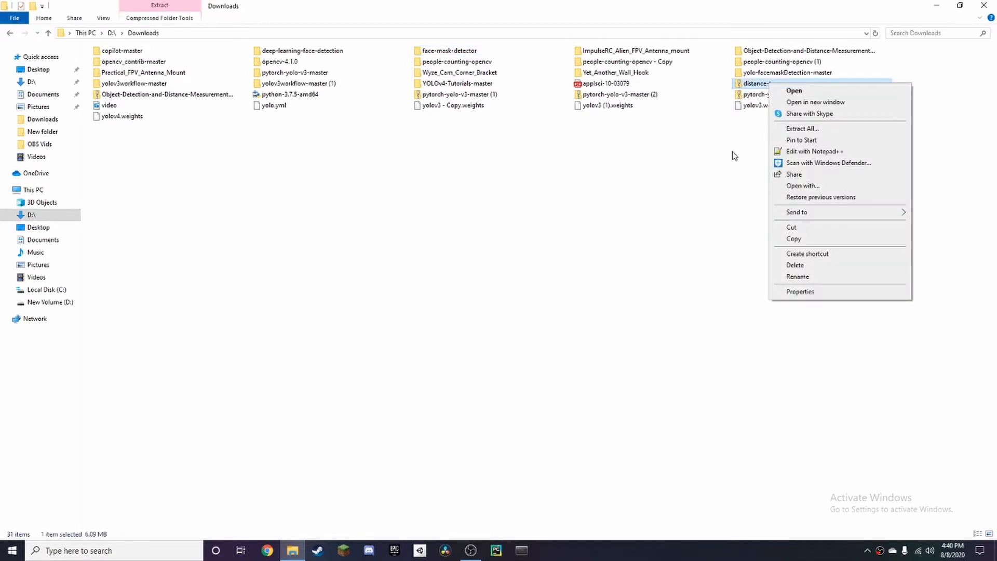
click(803, 128)
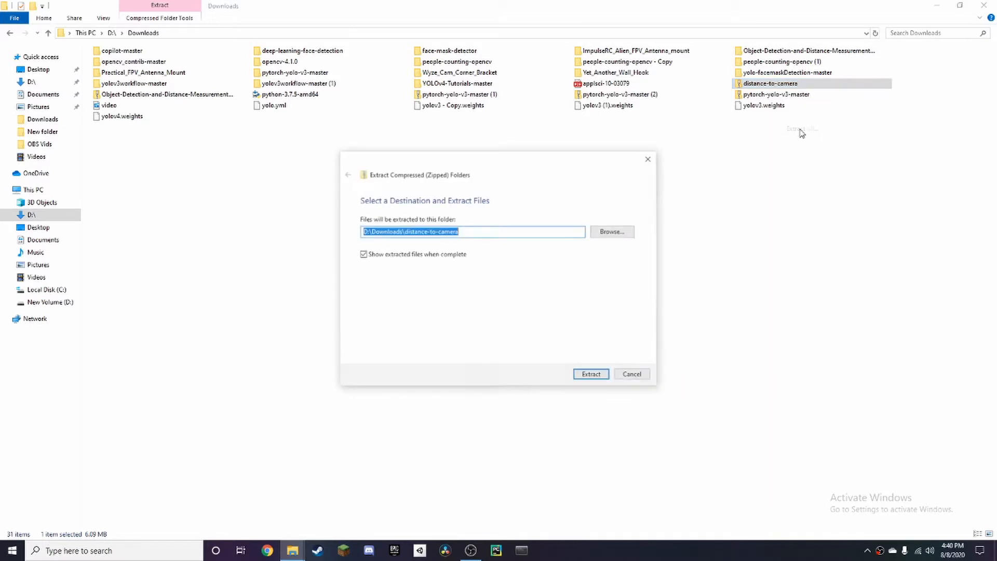
click(590, 374)
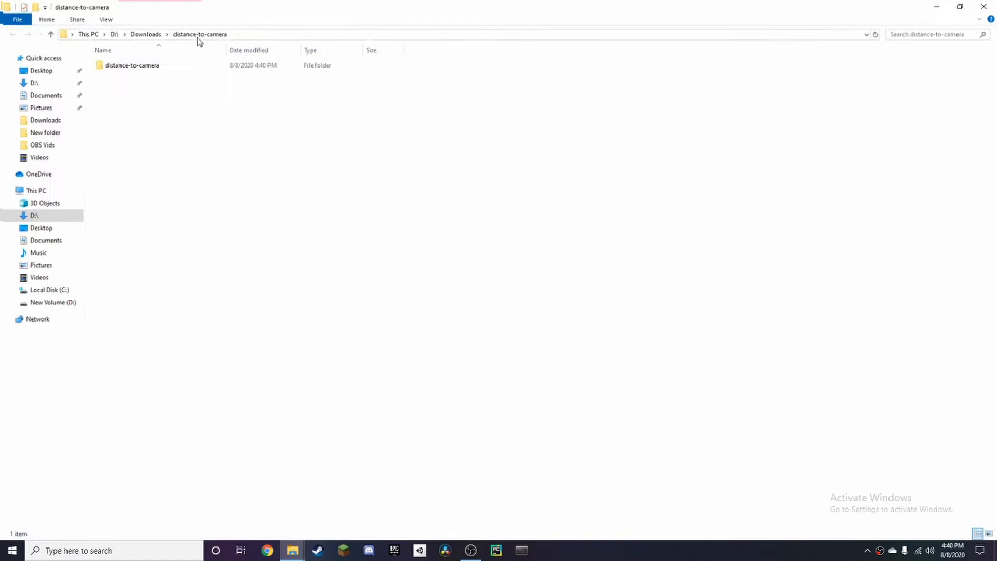
Step: Enter the inner distance-to-camera folder and select distance_to_camera.py
double_click(131, 65)
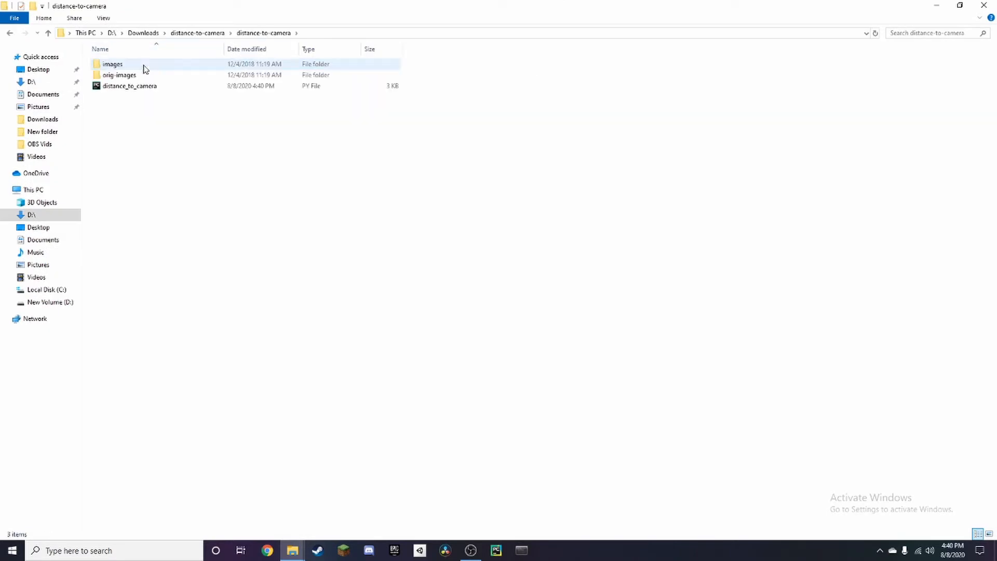
click(129, 85)
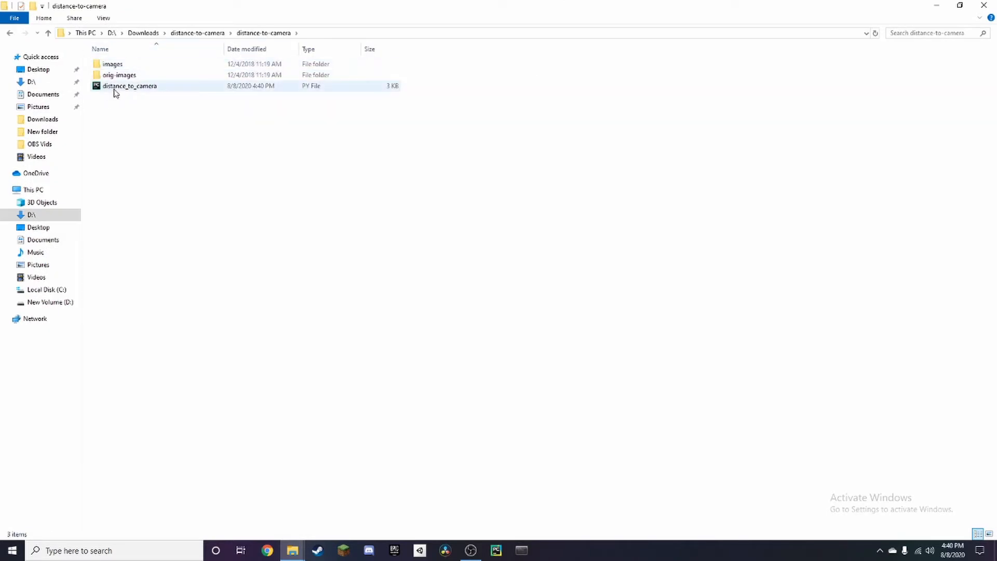
mouse_move(134, 89)
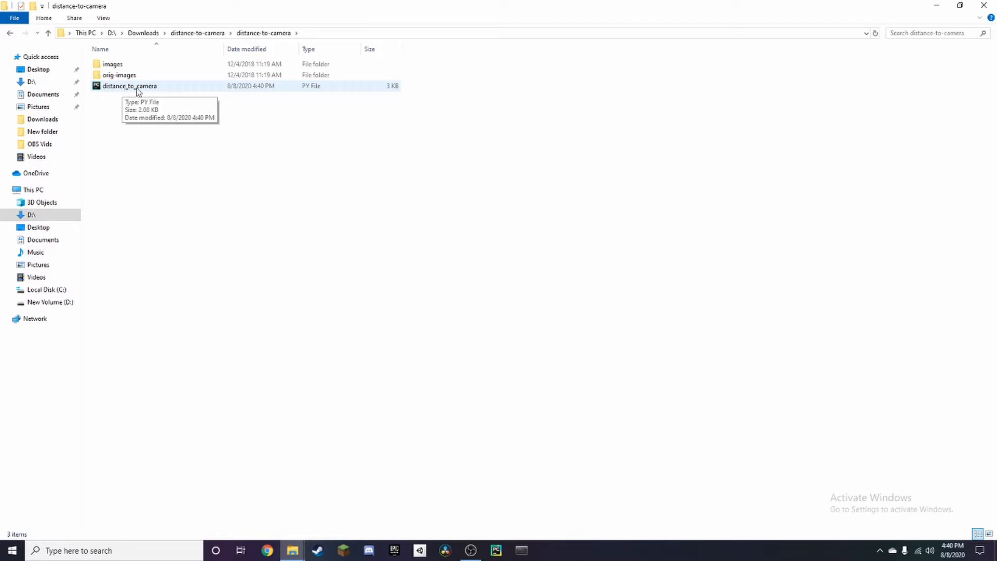
click(128, 86)
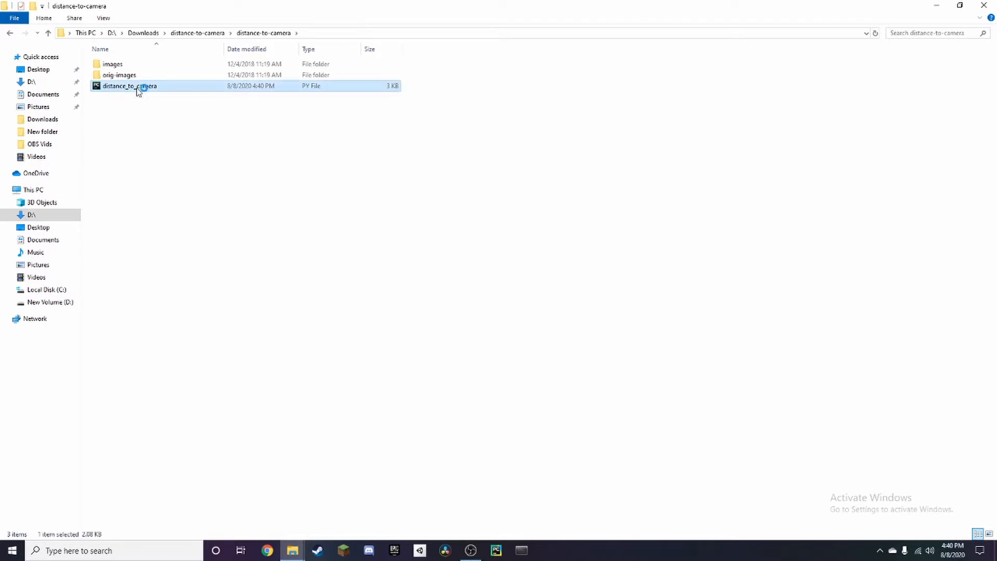
Step: Open distance_to_camera.py in PyCharm to review the marker and distance code
double_click(129, 85)
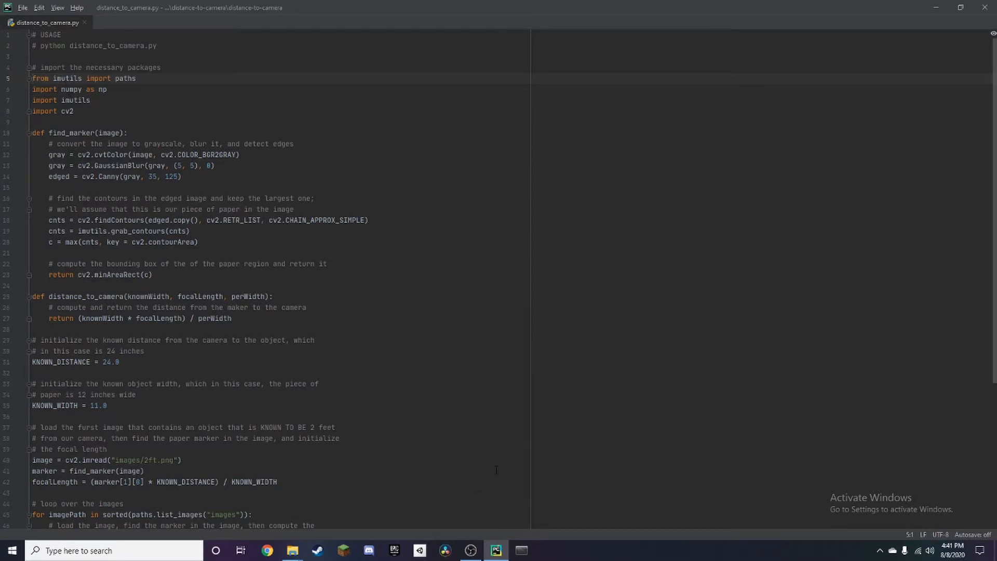
mouse_move(291, 550)
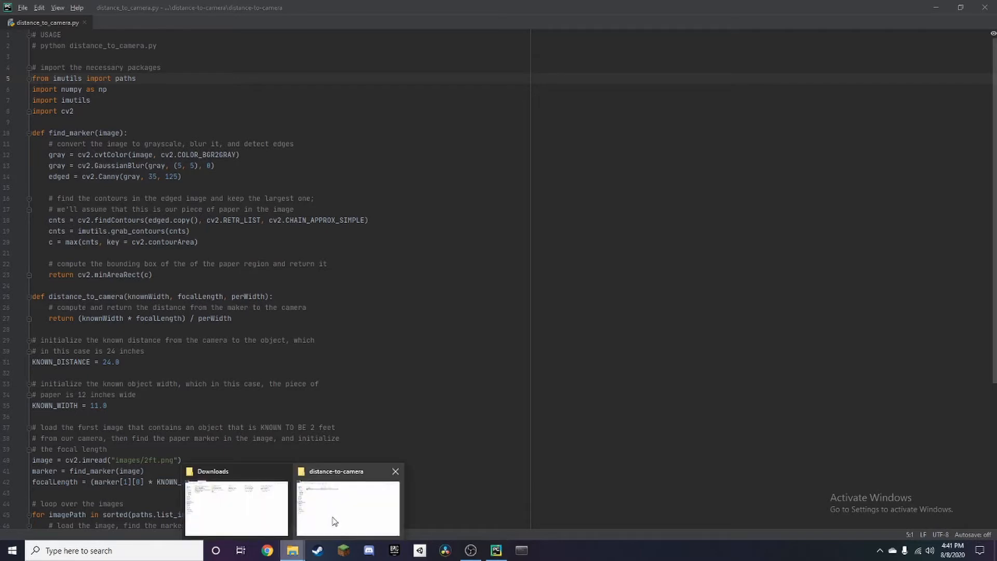
Step: Launch cmd from the distance-to-camera folder's address bar
click(348, 505)
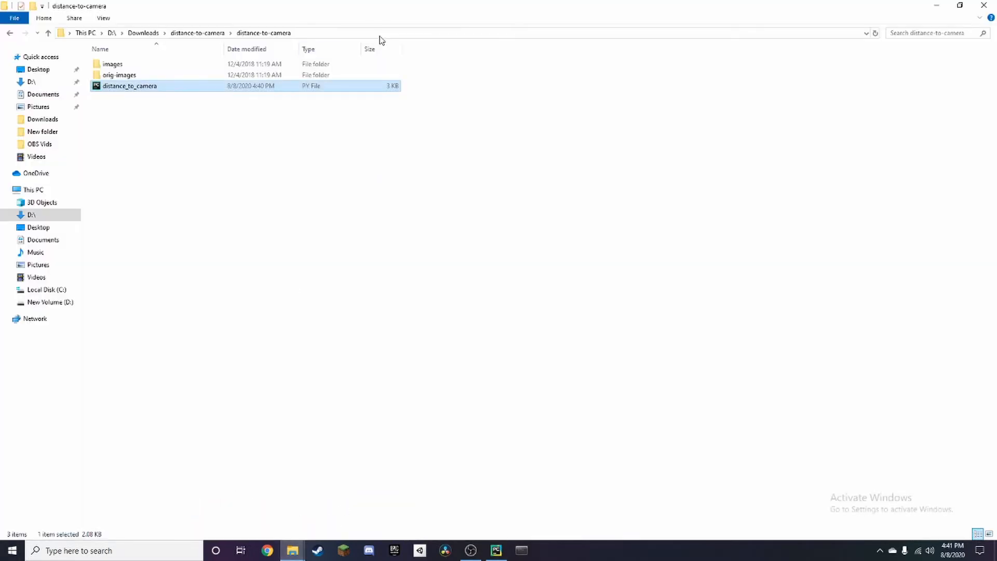
mouse_move(321, 33)
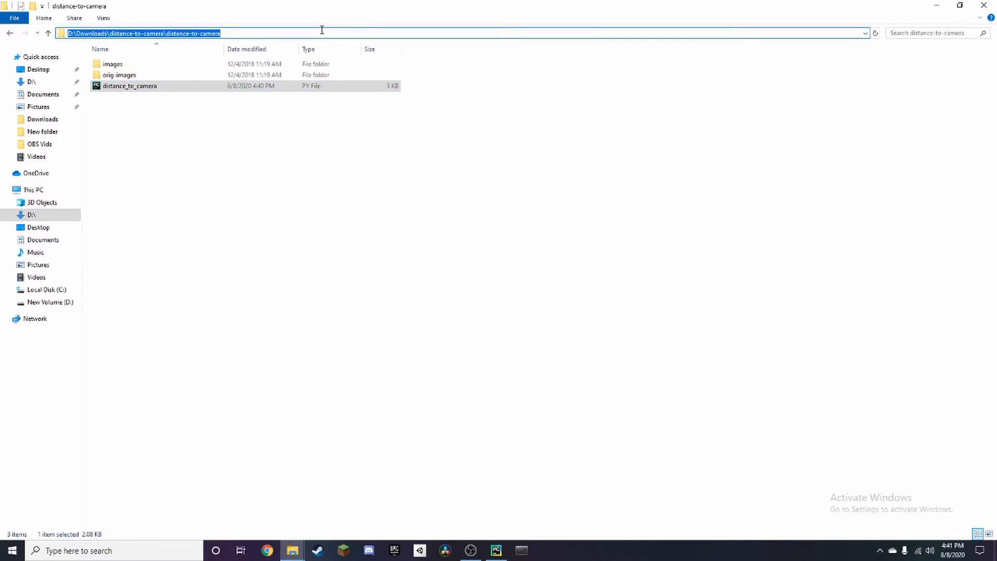
text(c)
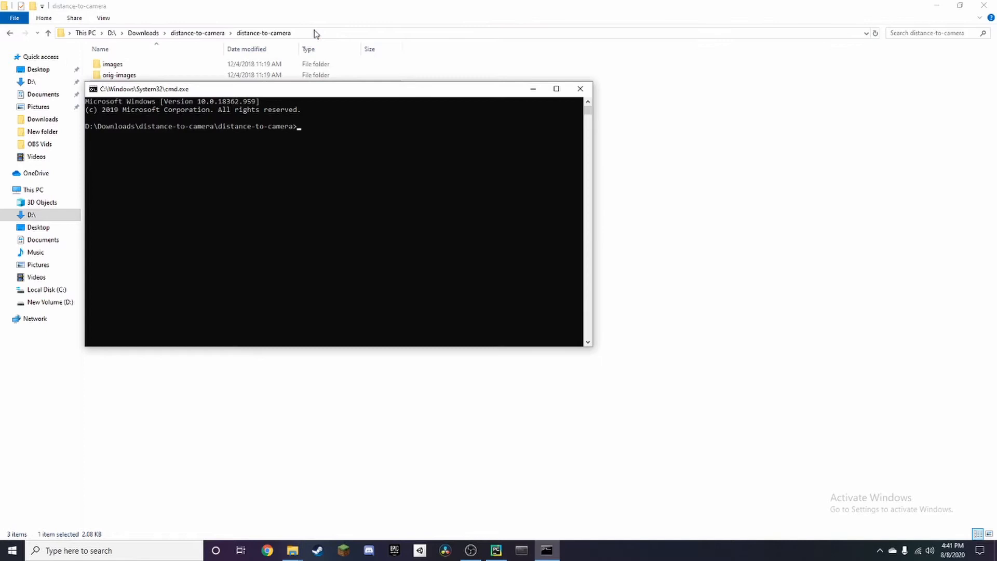
mouse_move(353, 130)
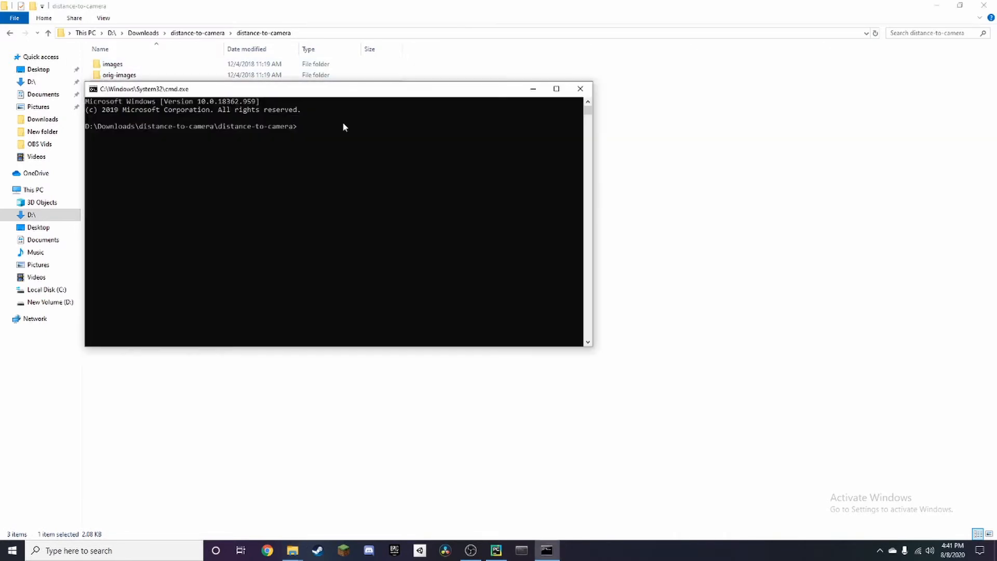
Step: Maximize the Command Prompt window to fill the screen
click(555, 89)
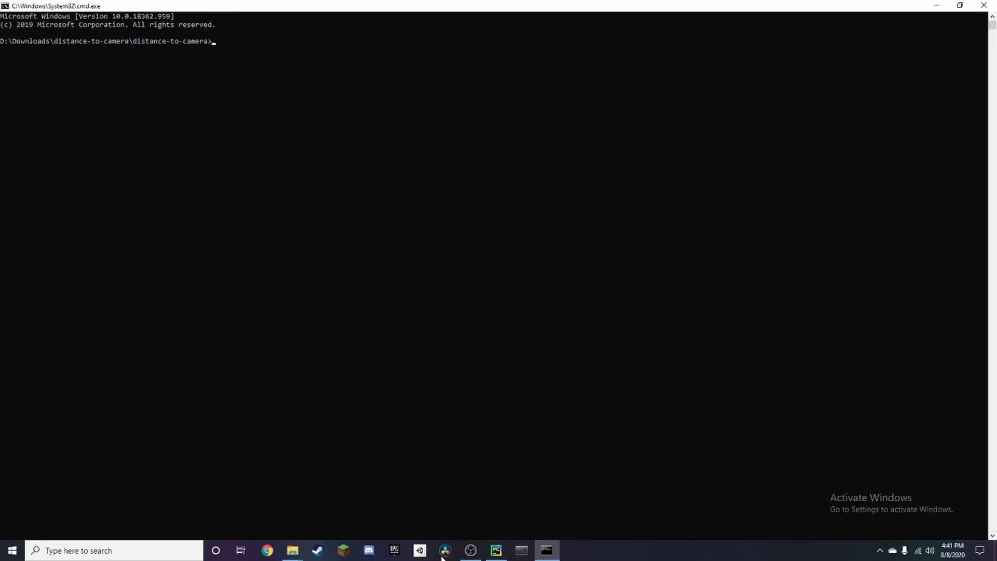
click(496, 550)
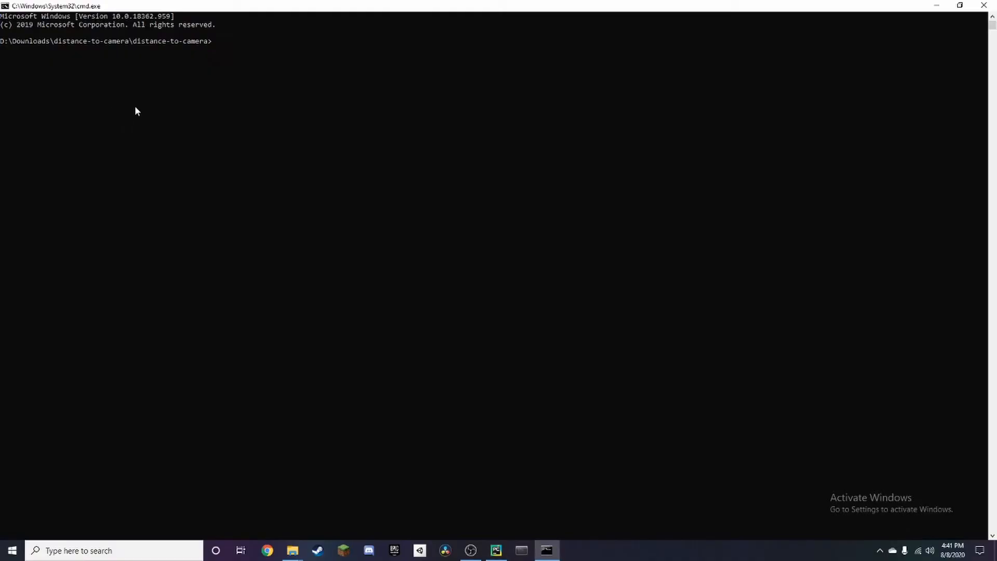
mouse_move(250, 57)
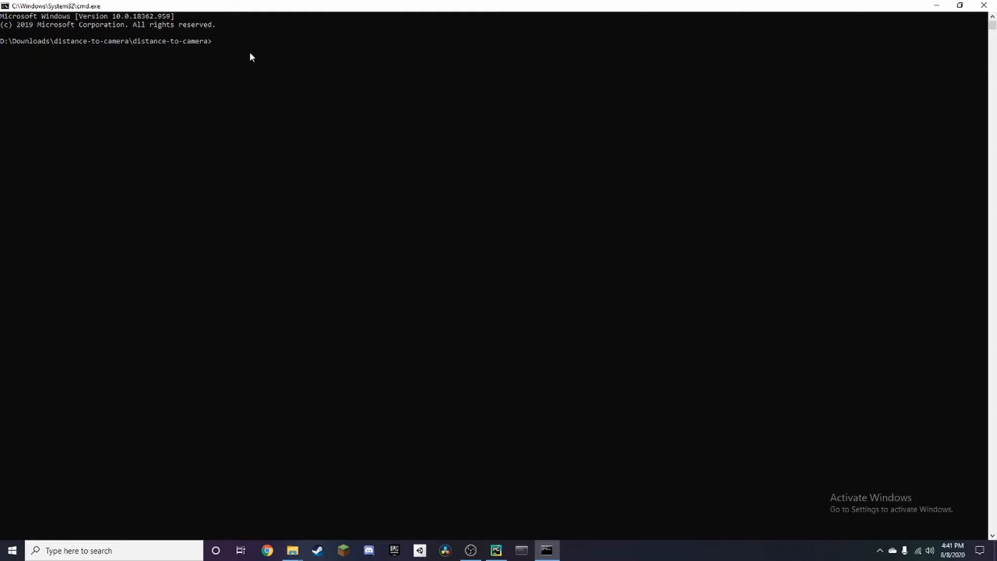
Step: Run pip install numpy and pip install imutils, both already satisfied
text(pip ins)
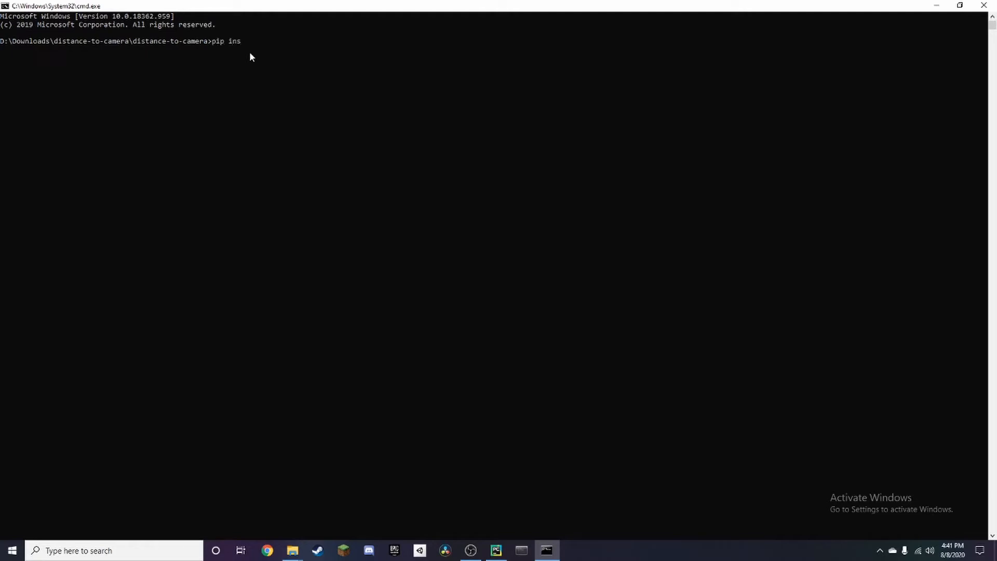
text(tall num)
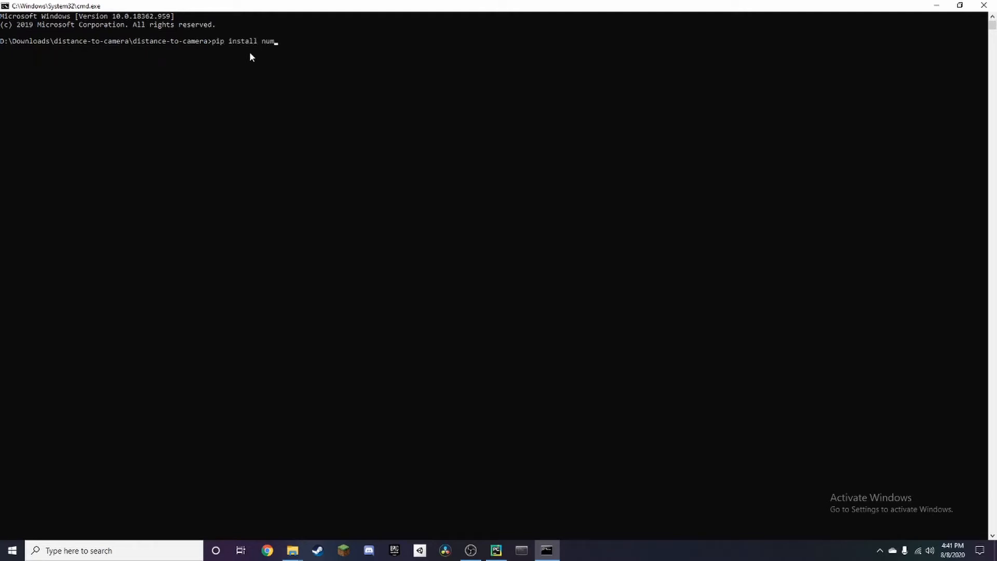
text(py)
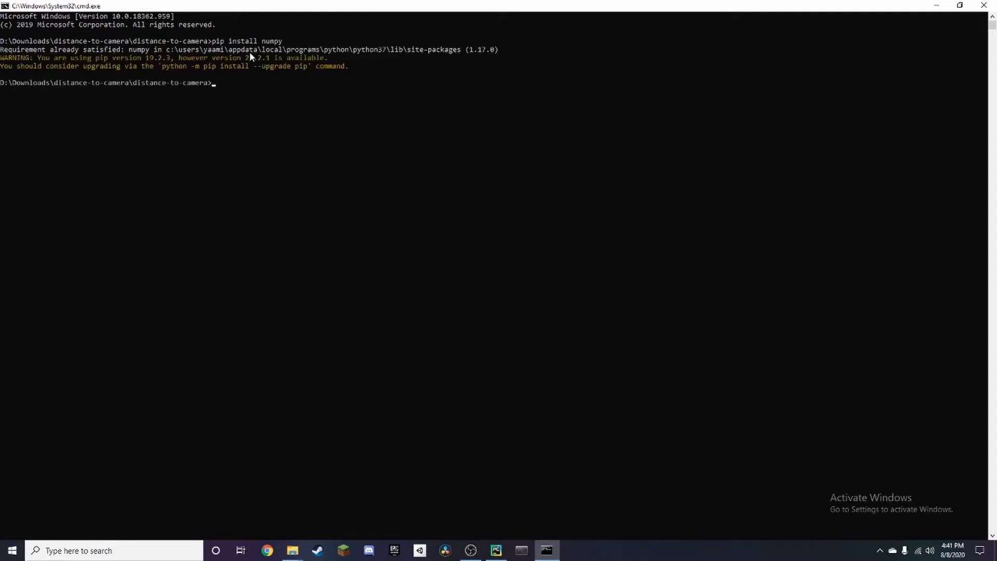
text(pip)
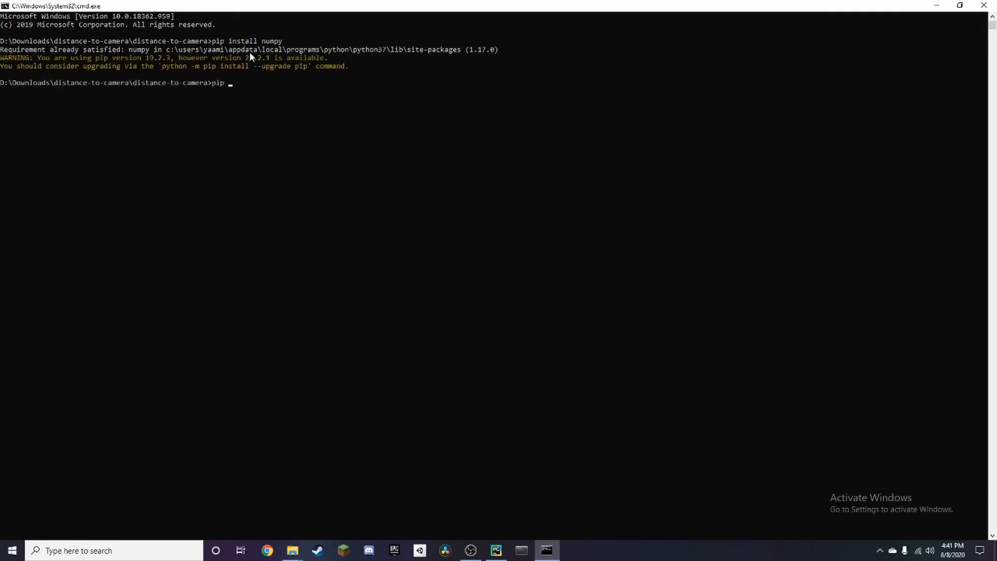
text(install i)
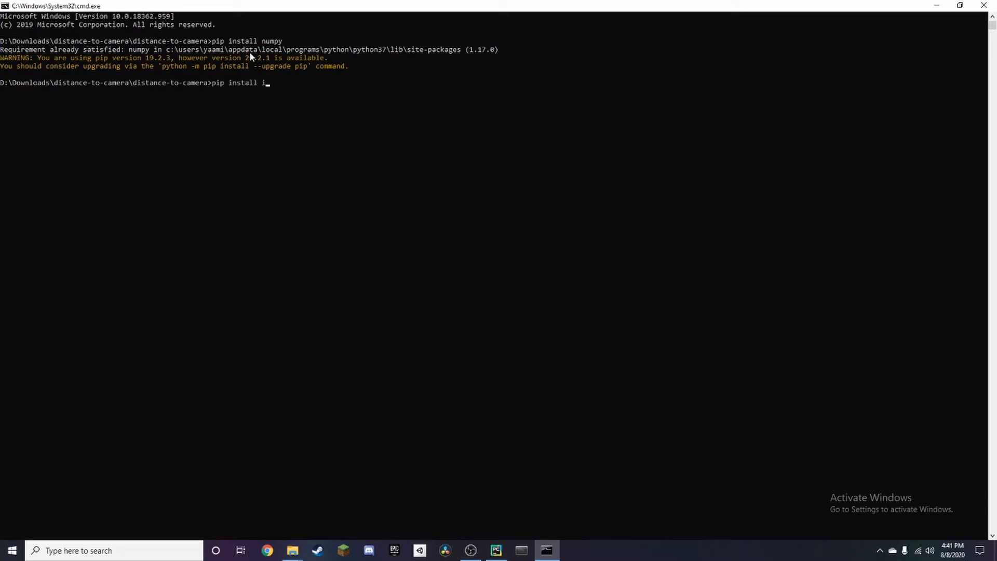
text(mutils)
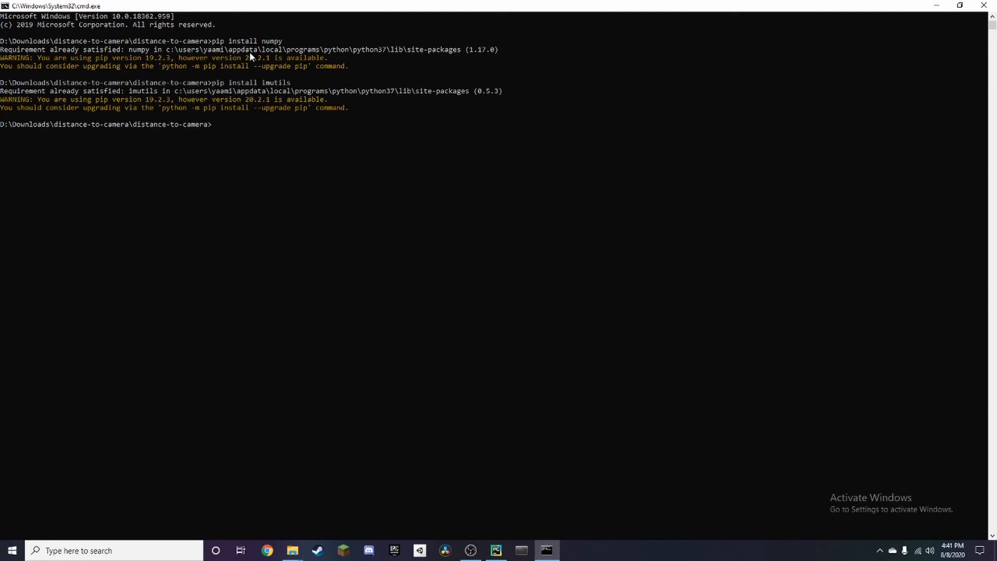
Step: Enter a mistyped pip install command for opencv-python
text(pip i)
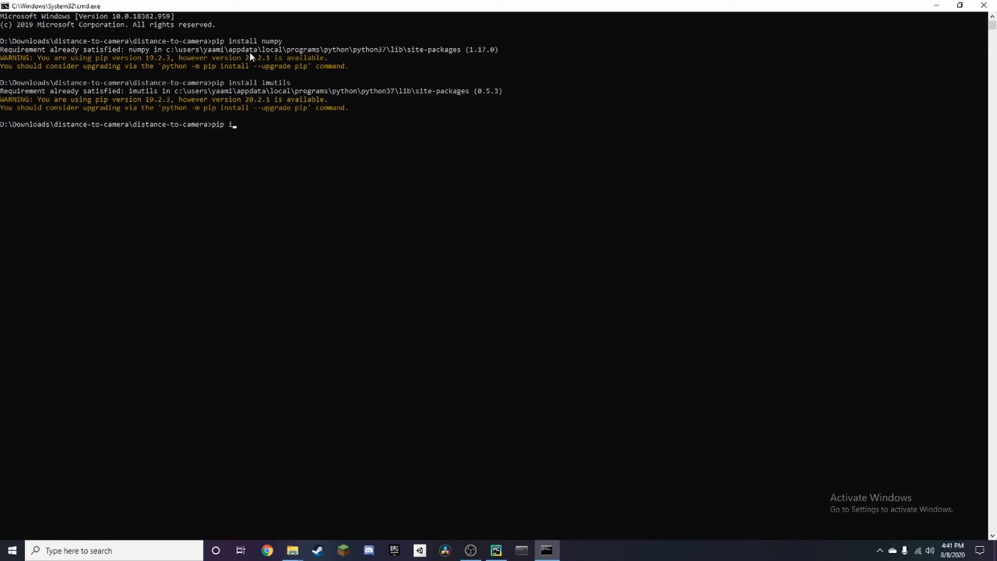
text(ntall)
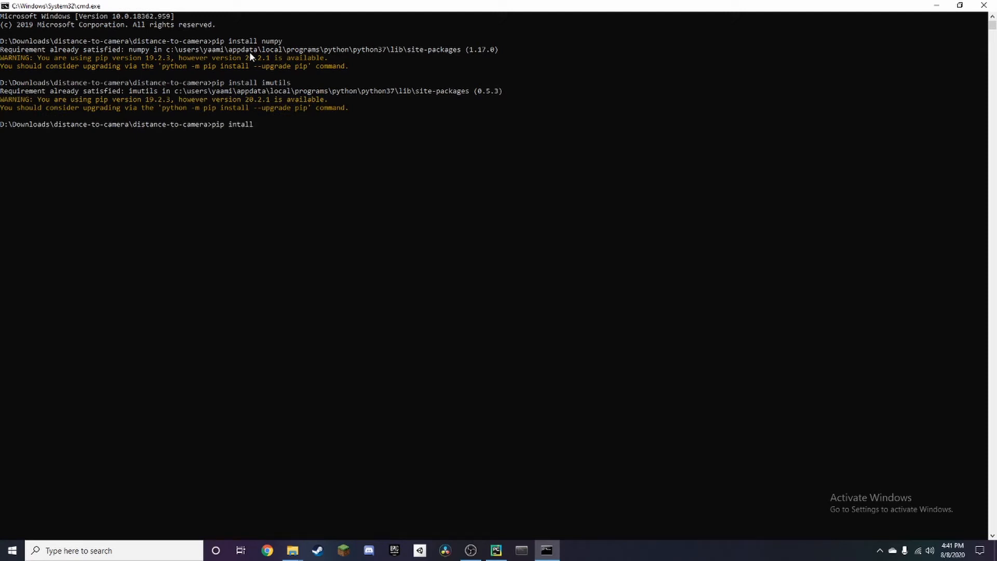
text(t)
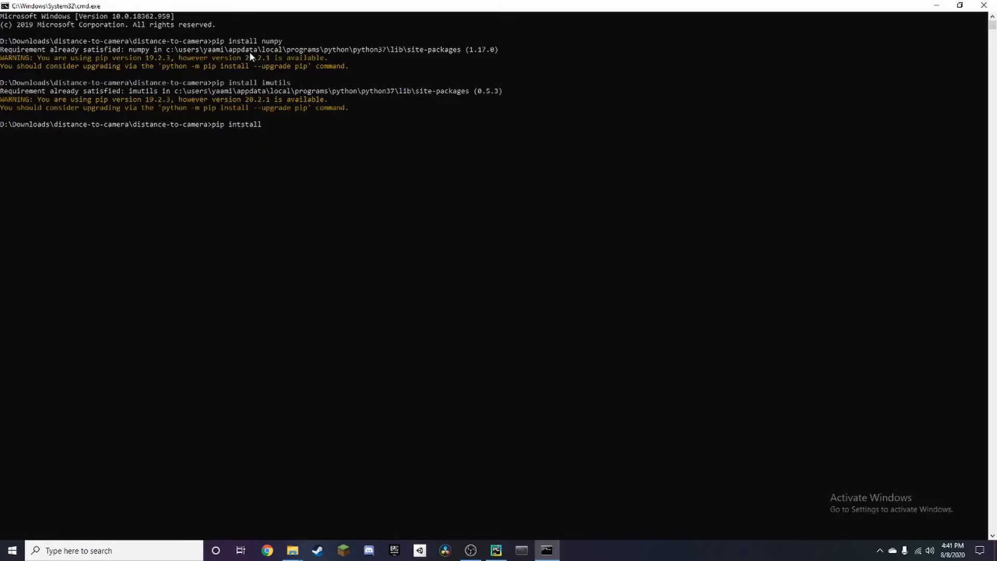
text(opencv-)
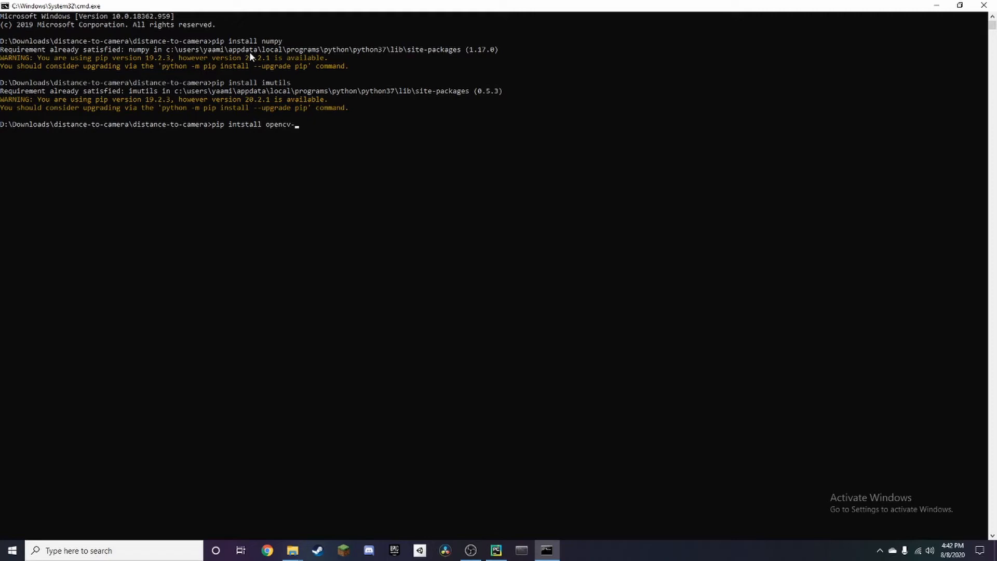
text(python)
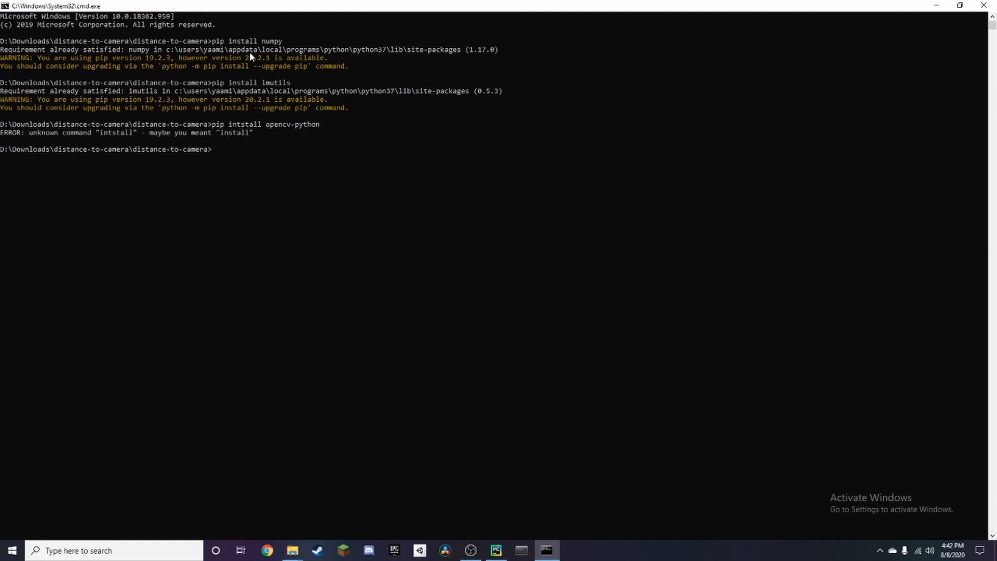
Step: Run the corrected pip install opencv-python, reported already satisfied
text(p)
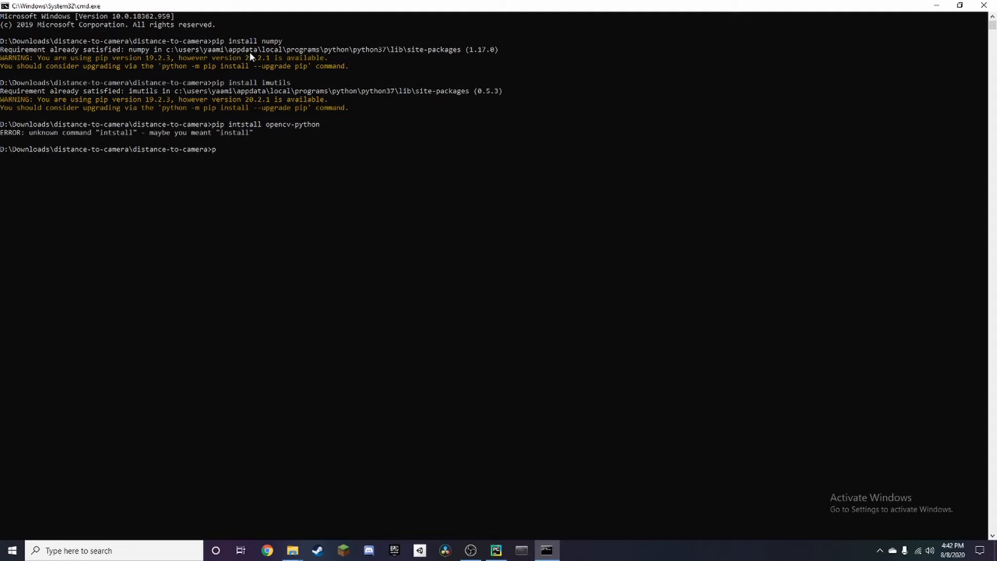
text(ip inst)
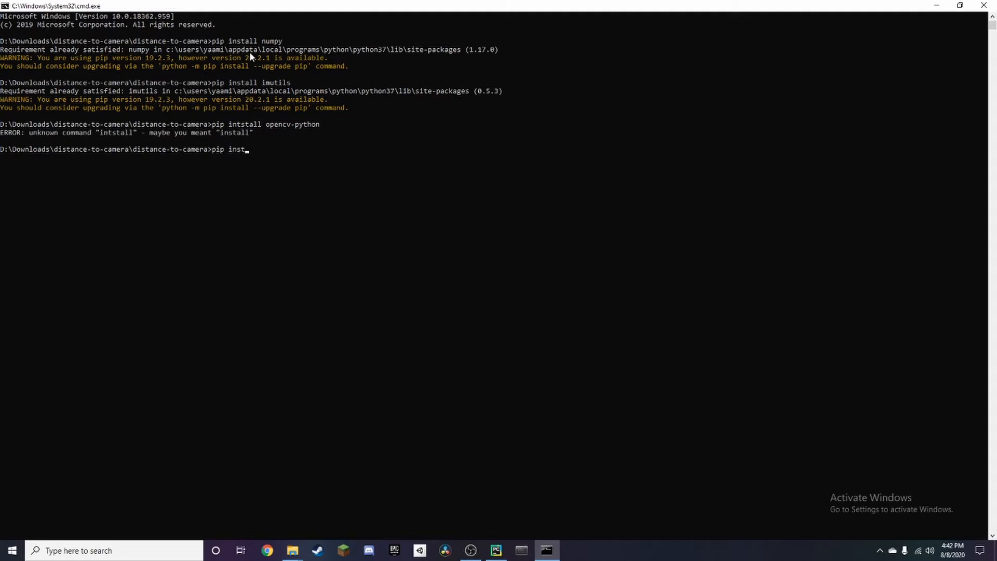
text(a)
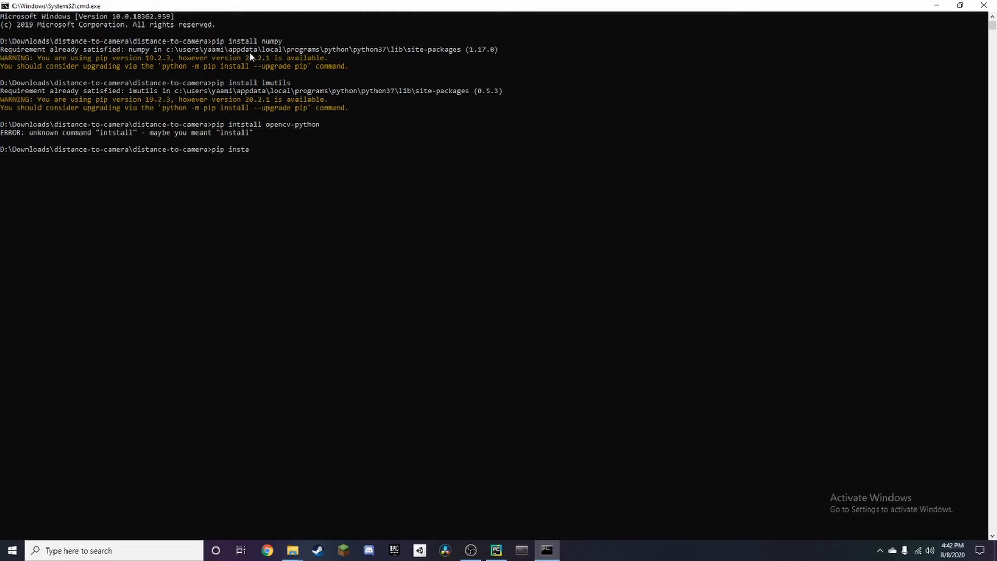
text(ll opencv-)
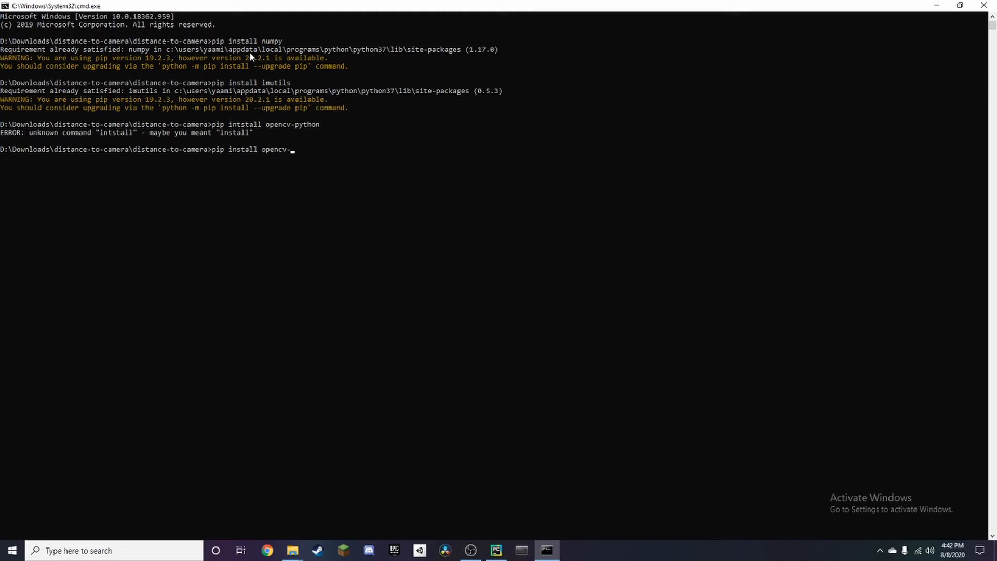
text(python)
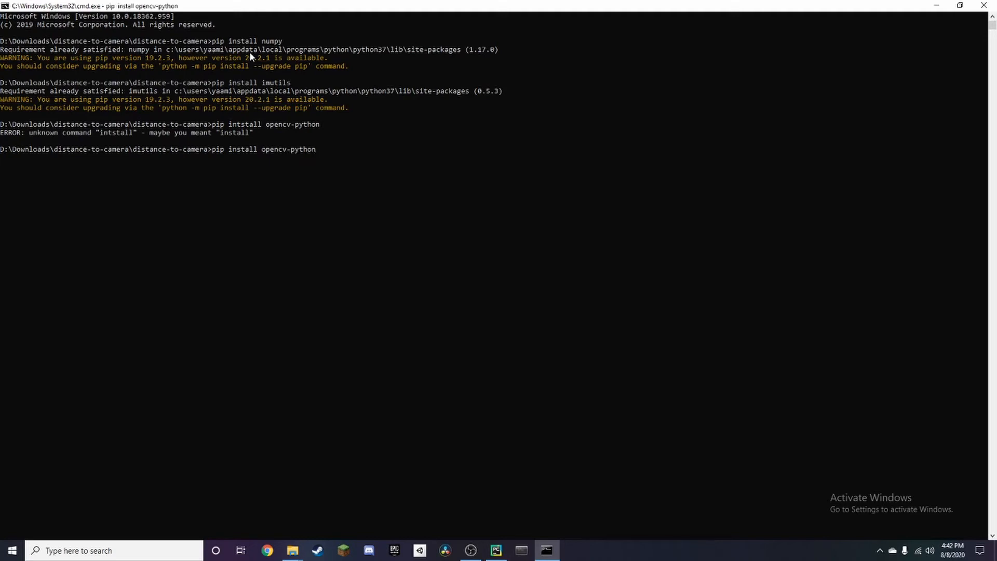
key(enter)
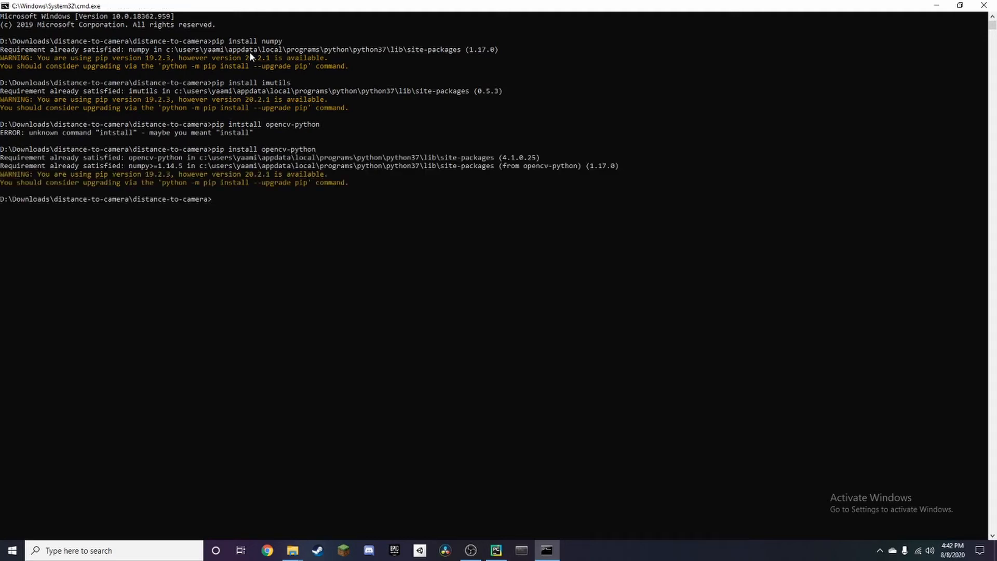
mouse_move(364, 216)
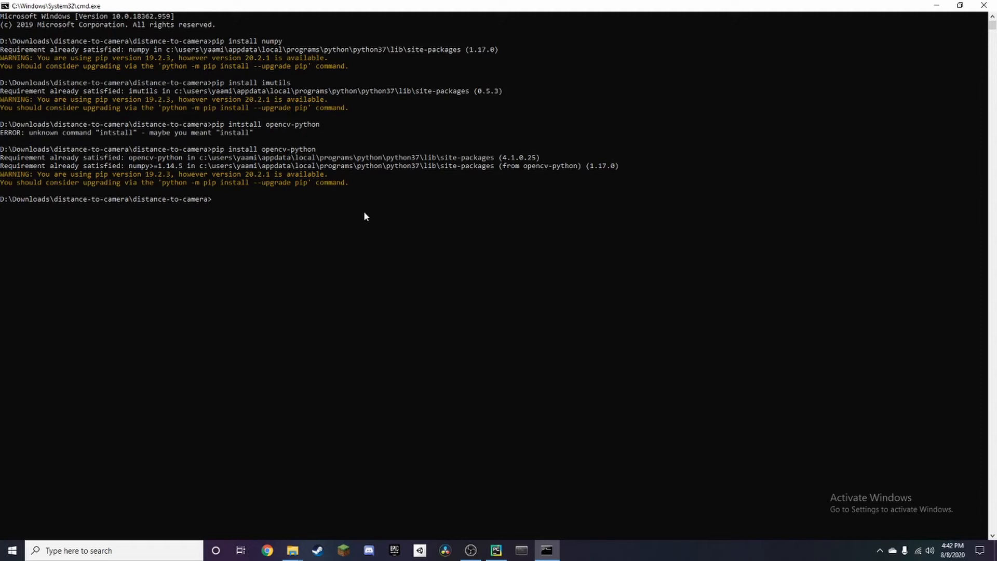
Step: Type python distance_to_camera.py at the prompt without running it, then return to the project folder
text(pyrthon)
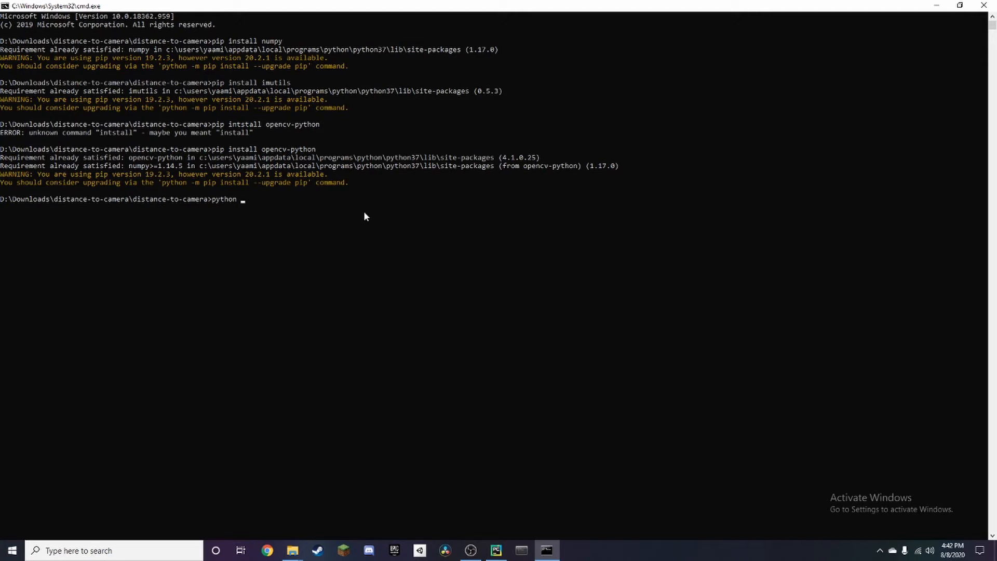
text(distan)
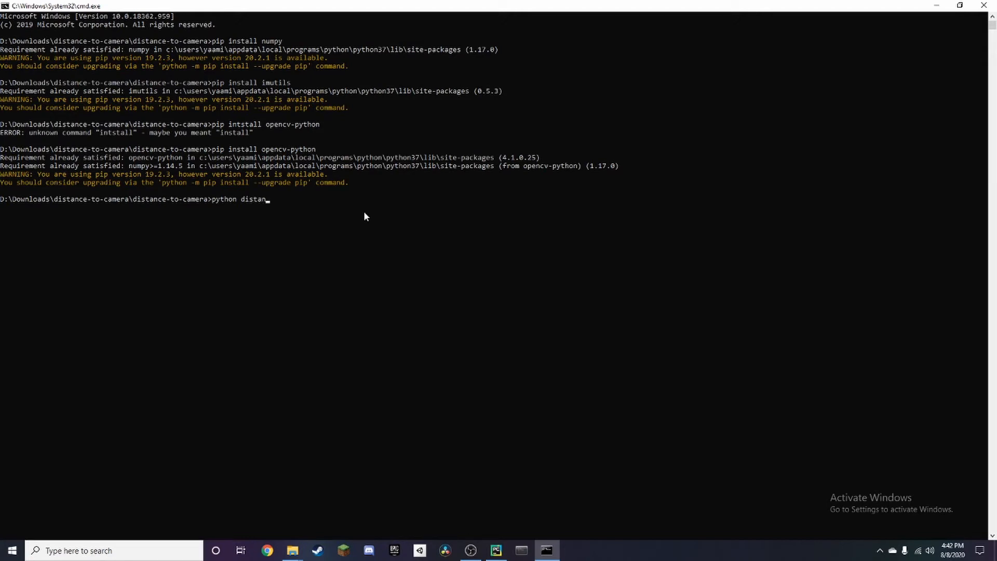
text(ce)
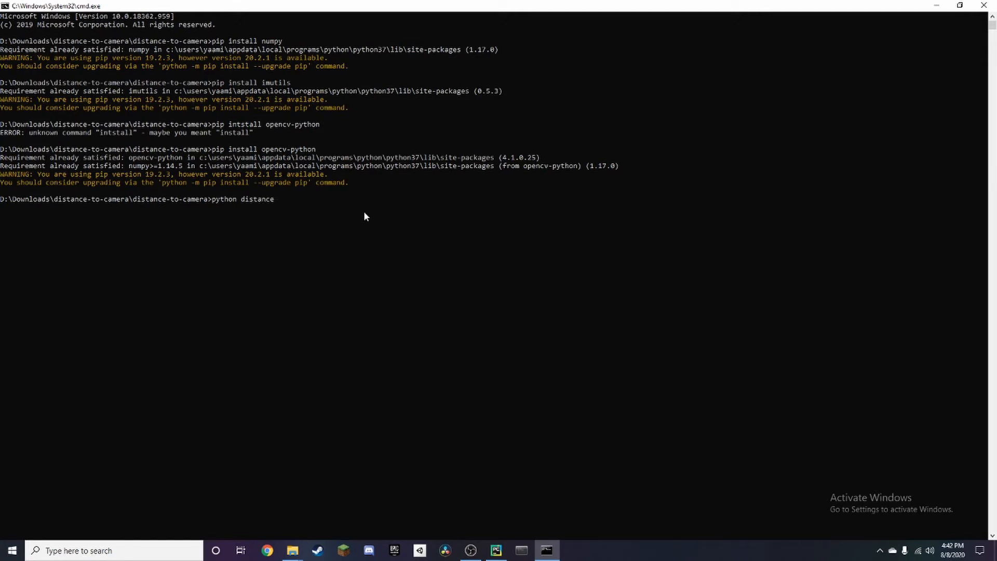
text(-)
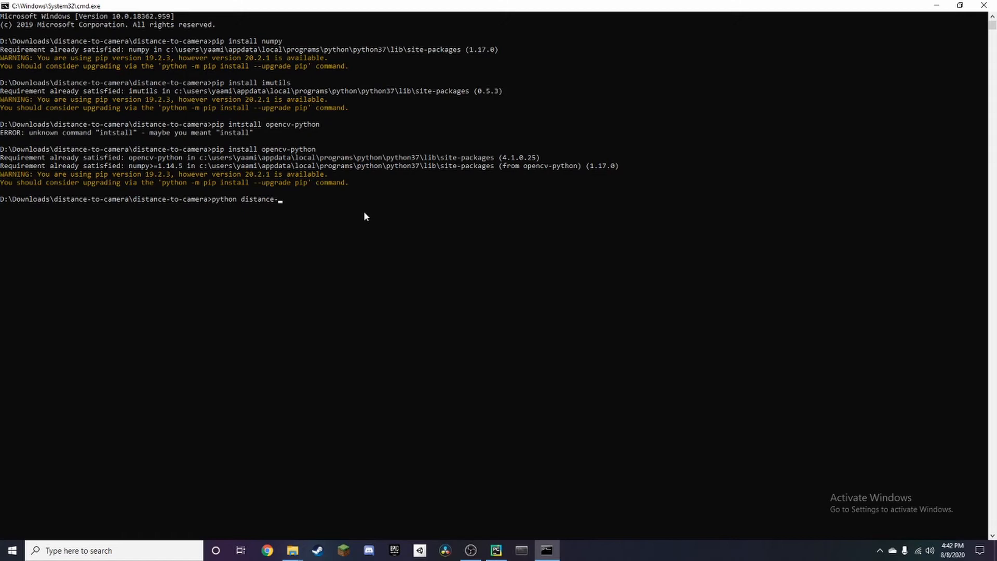
text(to_)
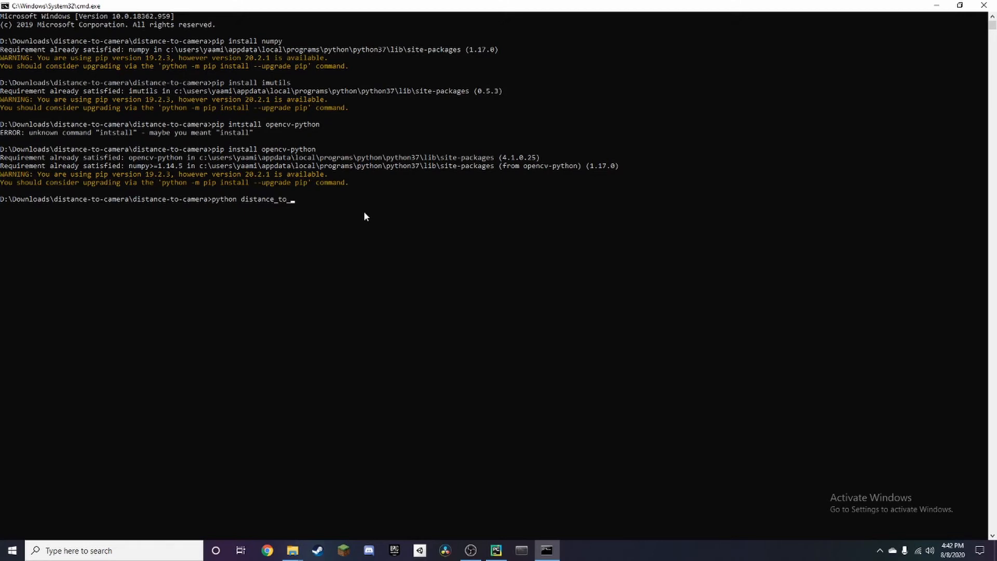
text(cam)
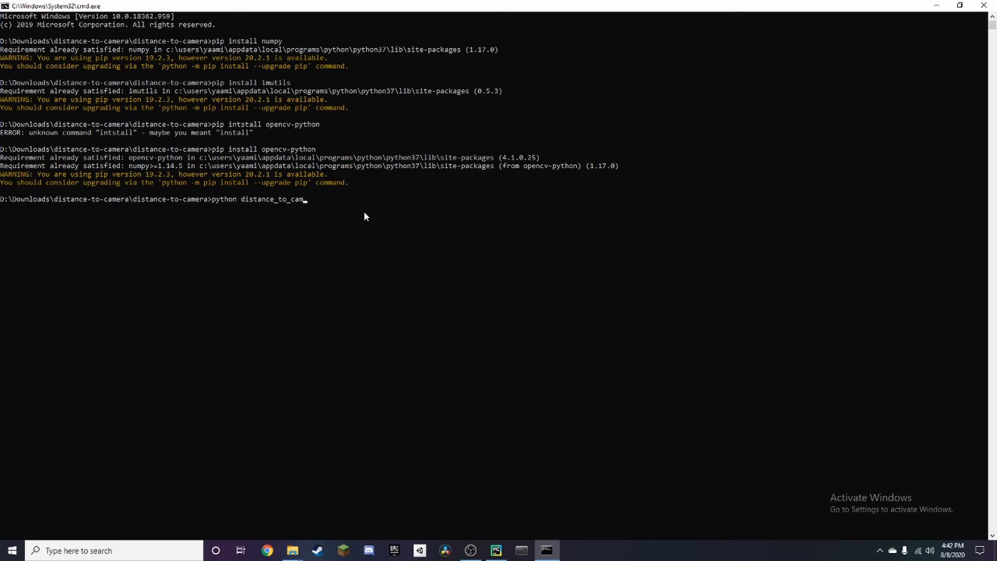
text(era)
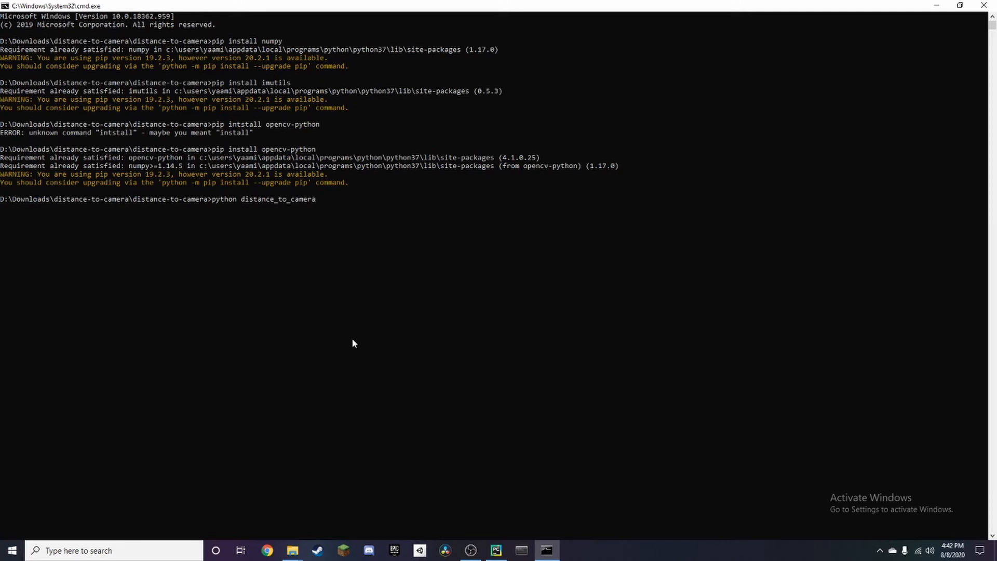
text(.py)
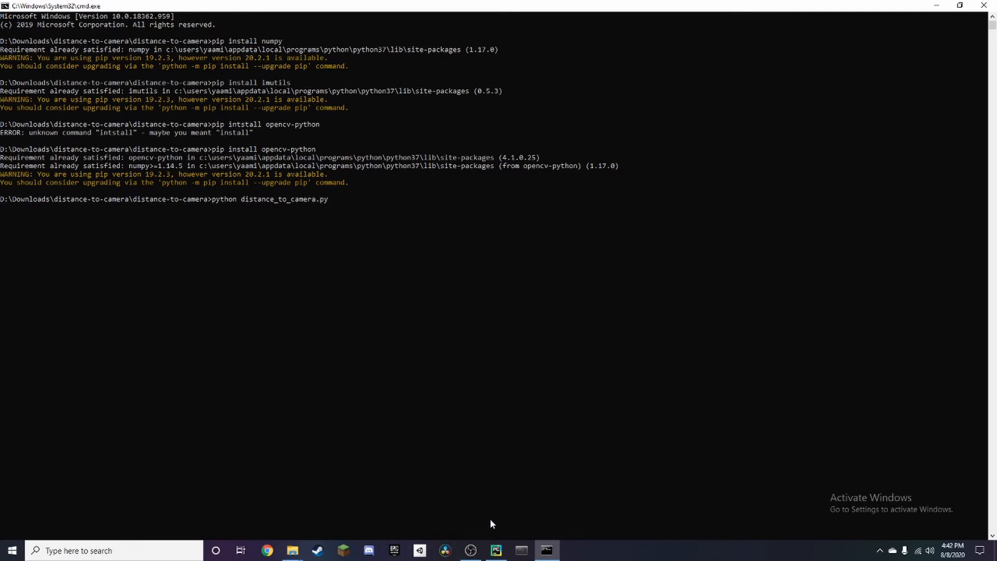
click(292, 550)
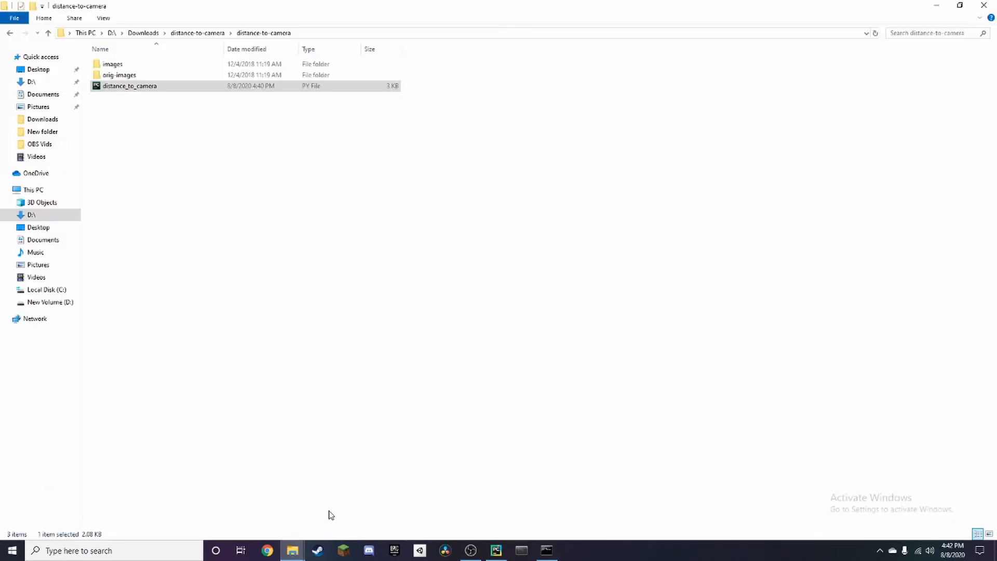
Step: Open the images folder and view 2ft.png in Photos
click(112, 63)
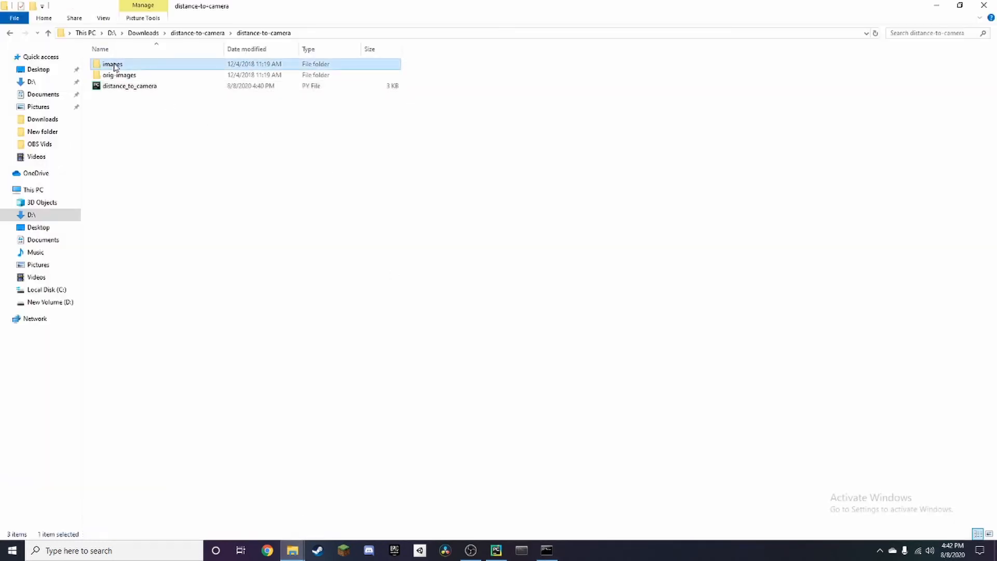
double_click(112, 63)
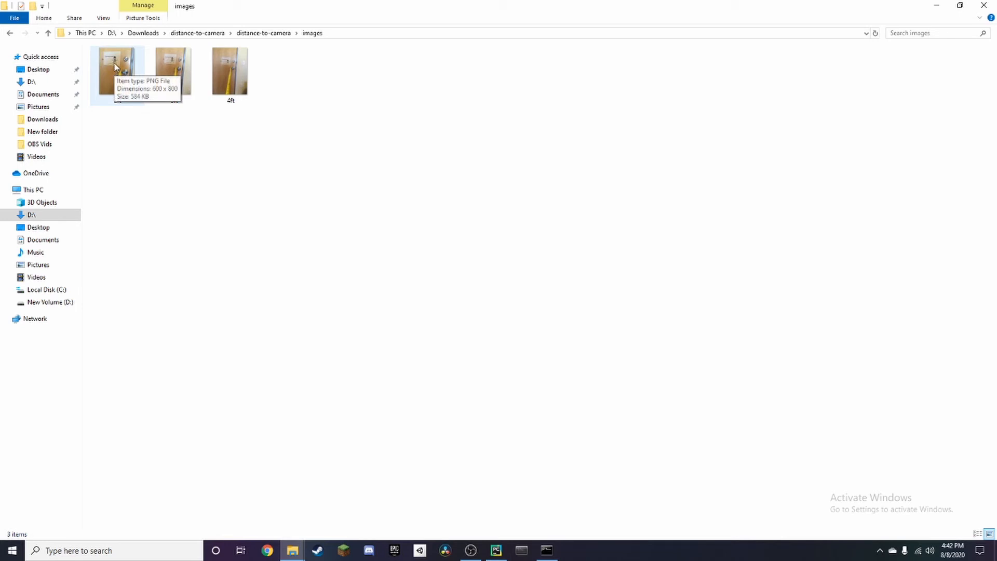
double_click(119, 72)
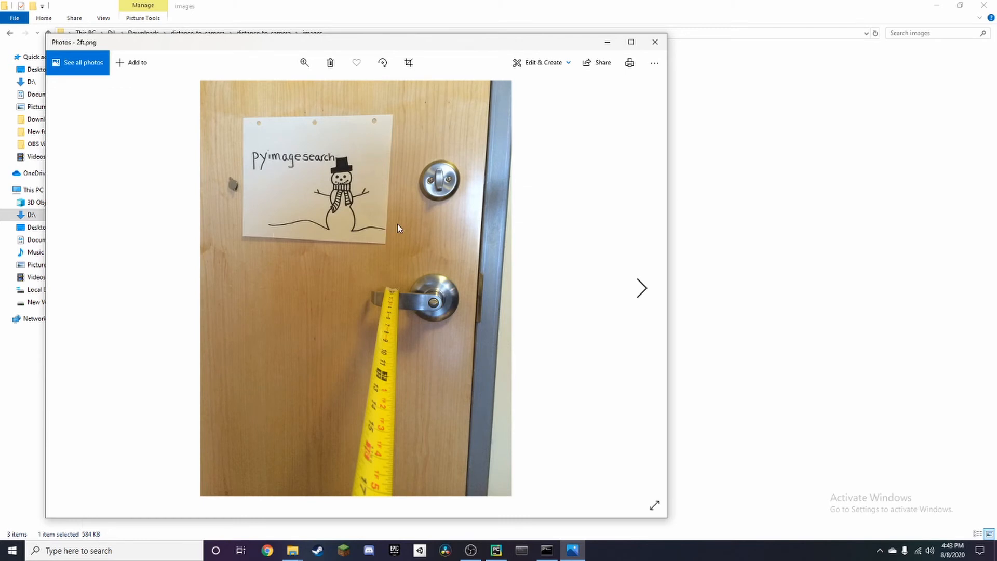
mouse_move(393, 487)
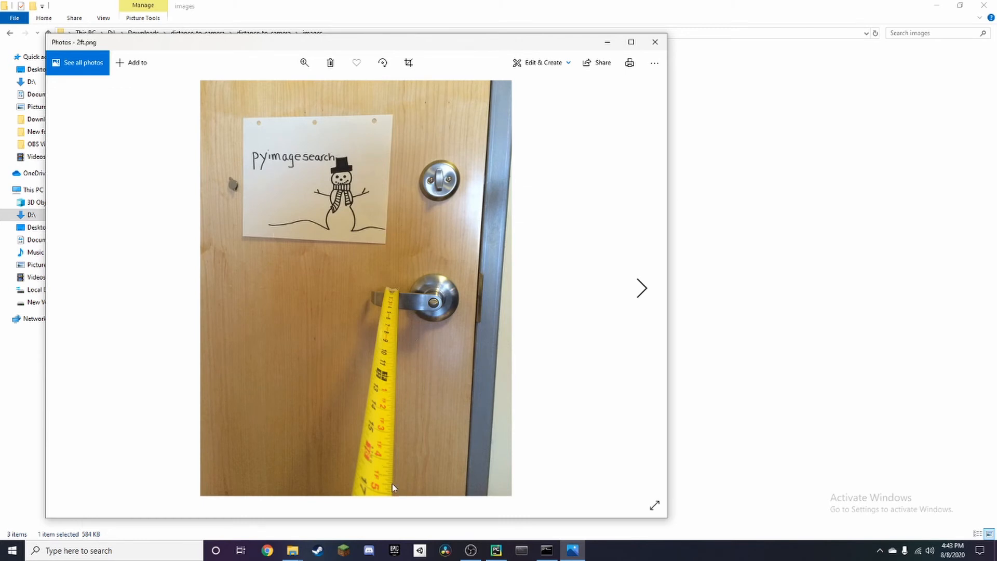
mouse_move(413, 273)
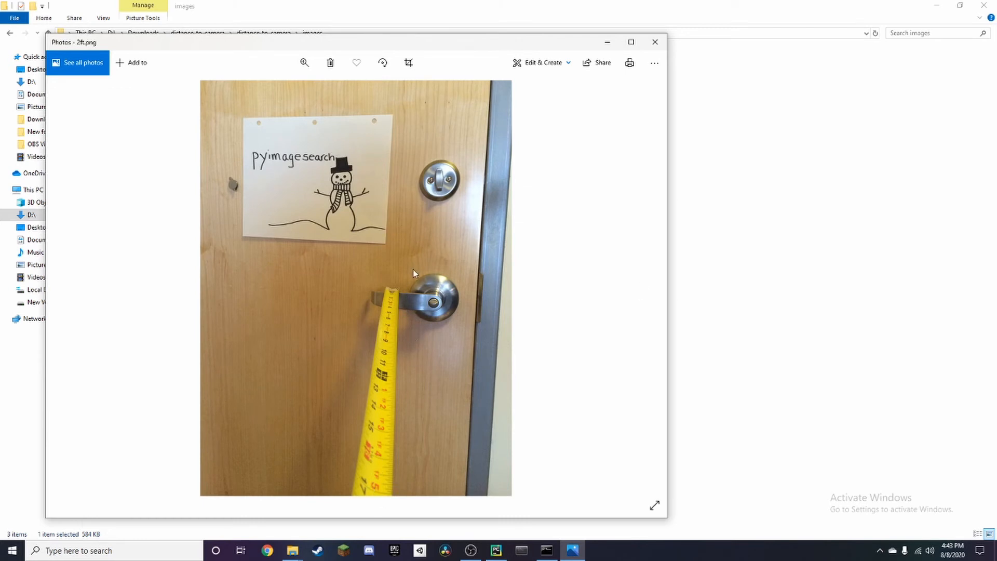
Step: Close the 2ft photo and bring the Command Prompt back to the front
click(654, 42)
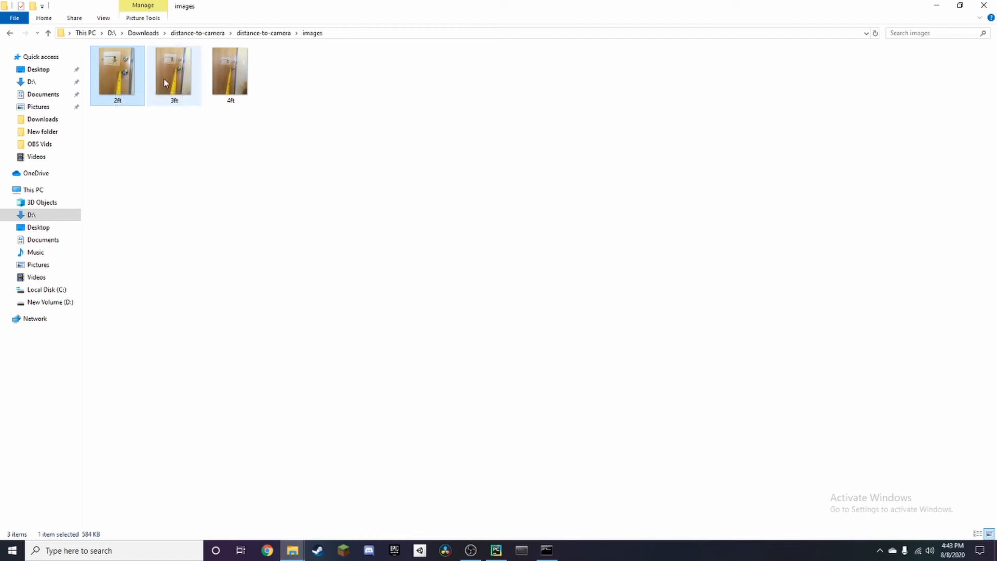
click(545, 551)
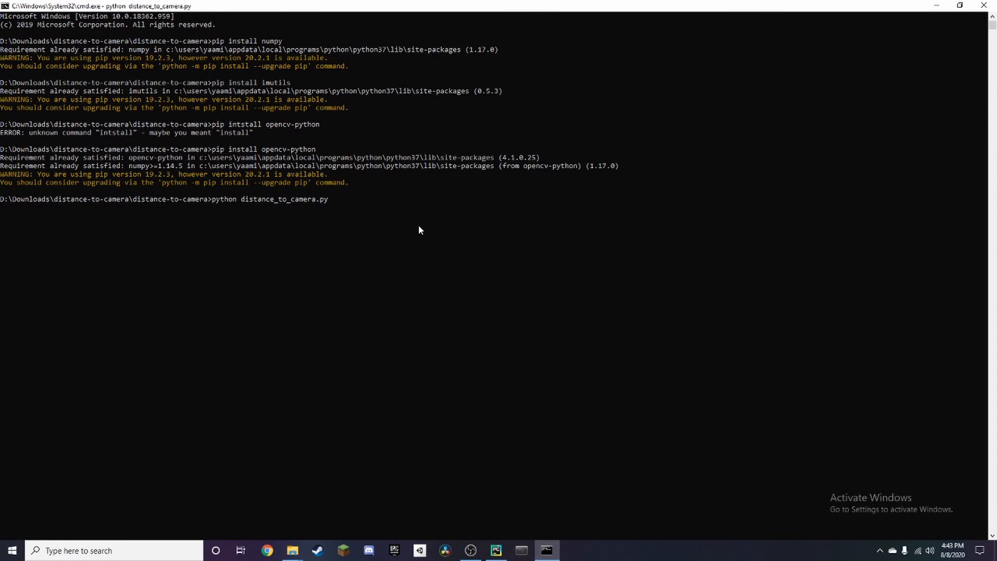
Step: Run distance_to_camera.py and view the marker distance results of 2.00ft, 2.92ft and 3.91ft
key(enter)
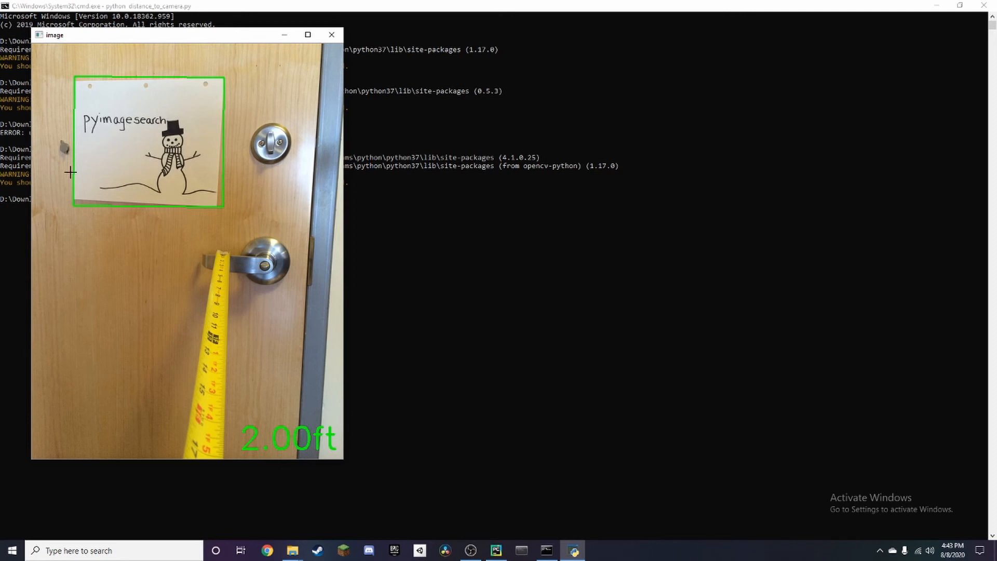
mouse_move(254, 125)
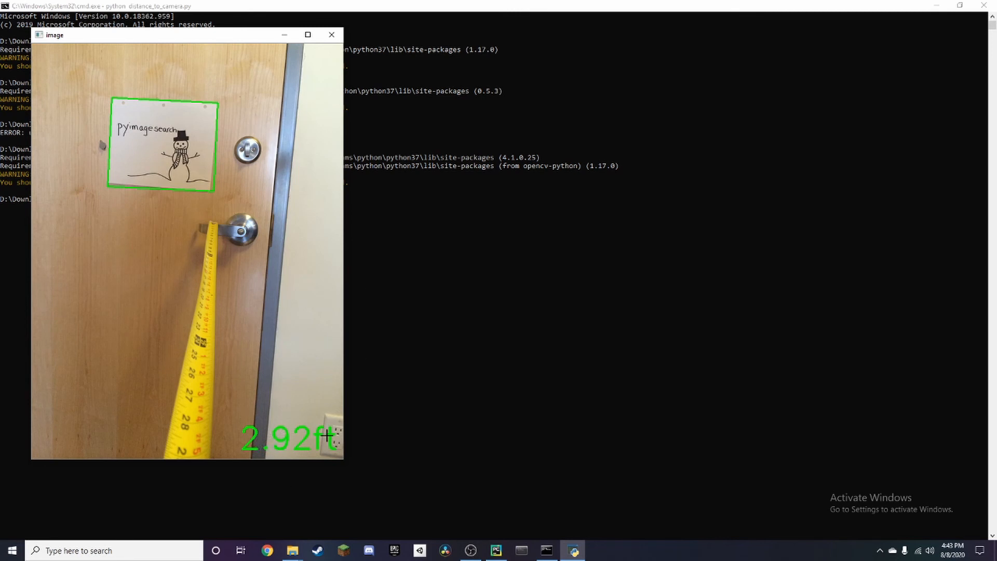
mouse_move(248, 371)
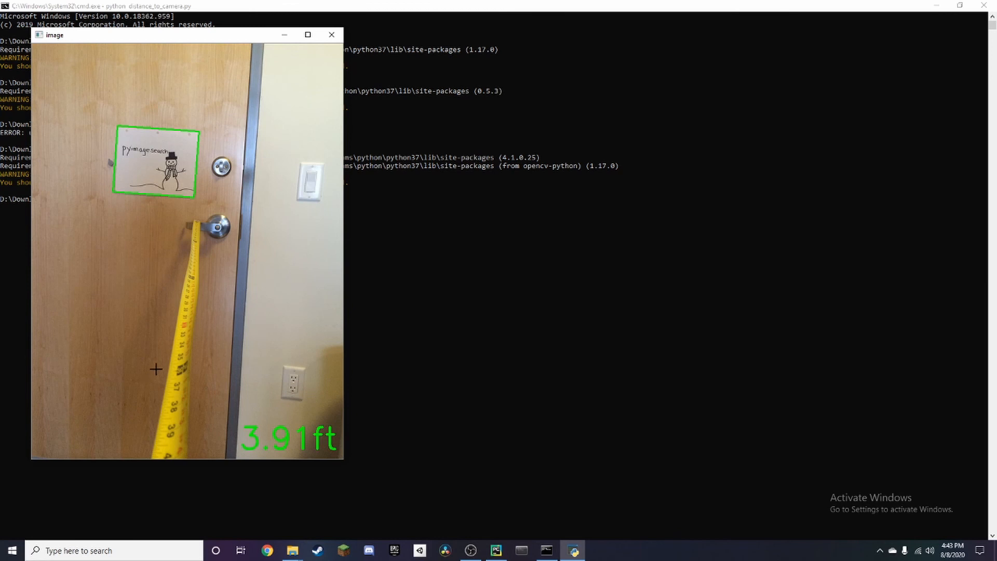
click(331, 34)
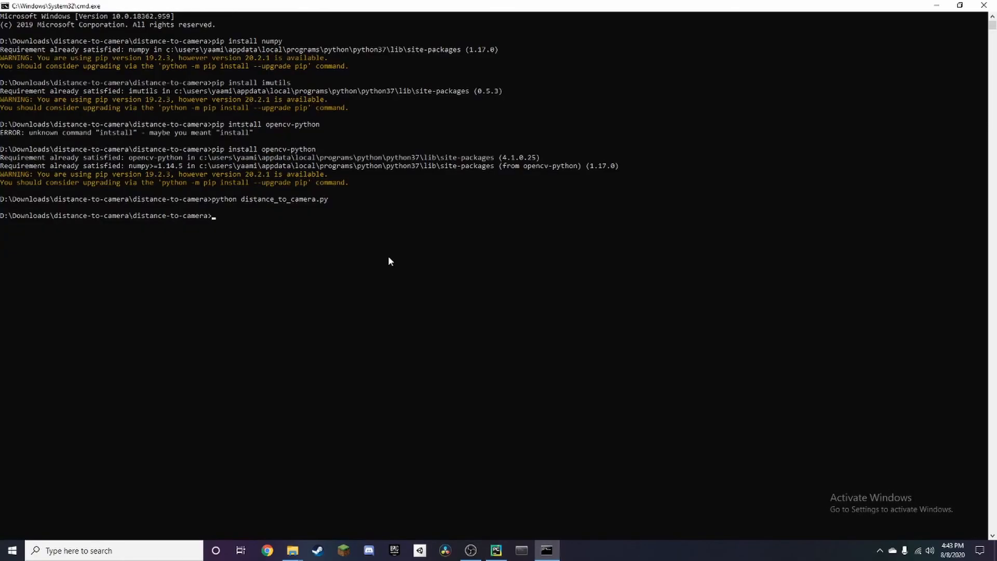
mouse_move(397, 260)
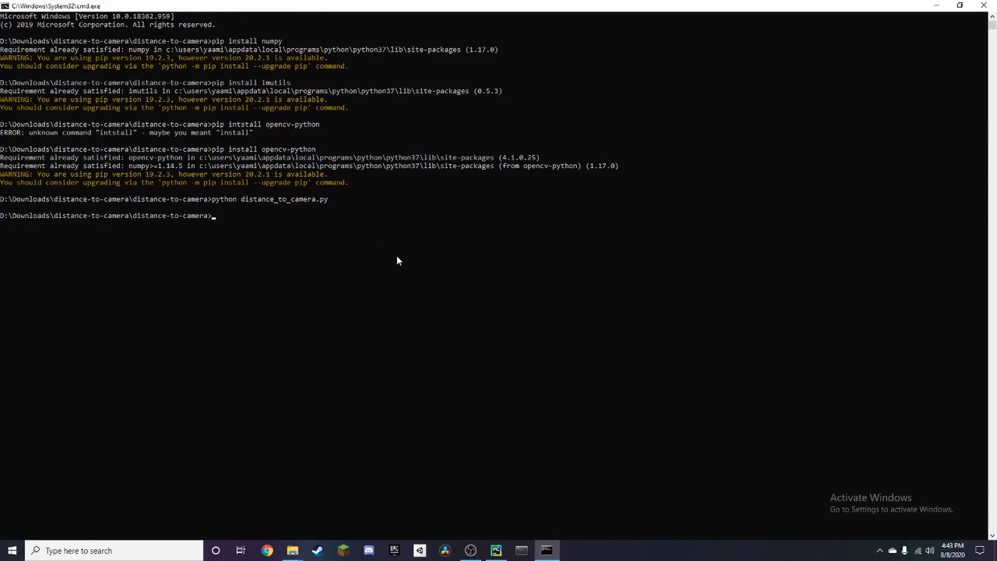